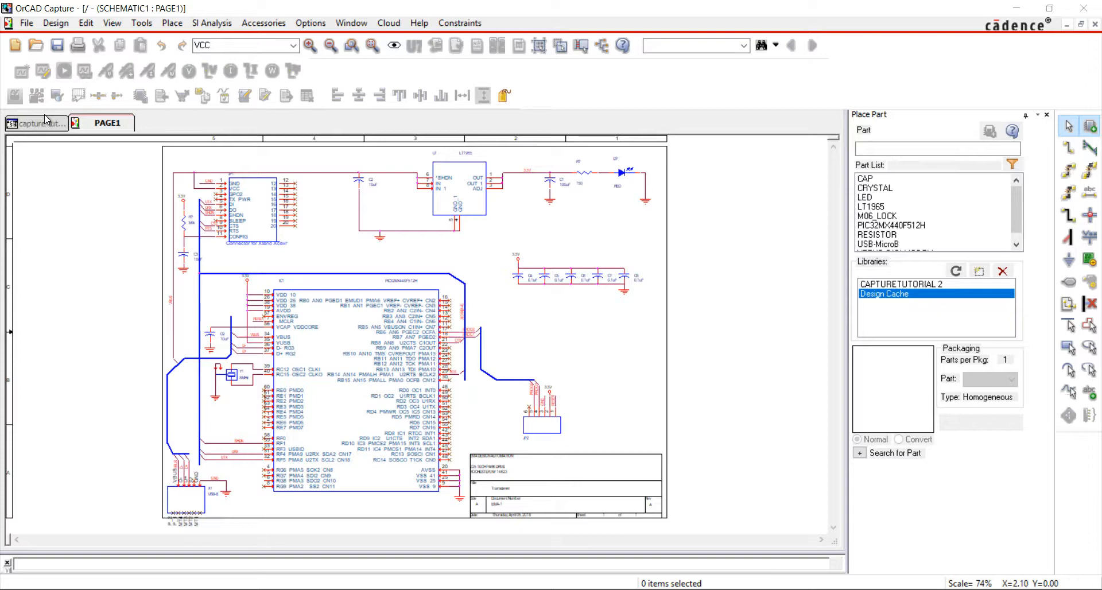
Switch from PAGE1 to the capture tutorial project's design resources view
click(37, 123)
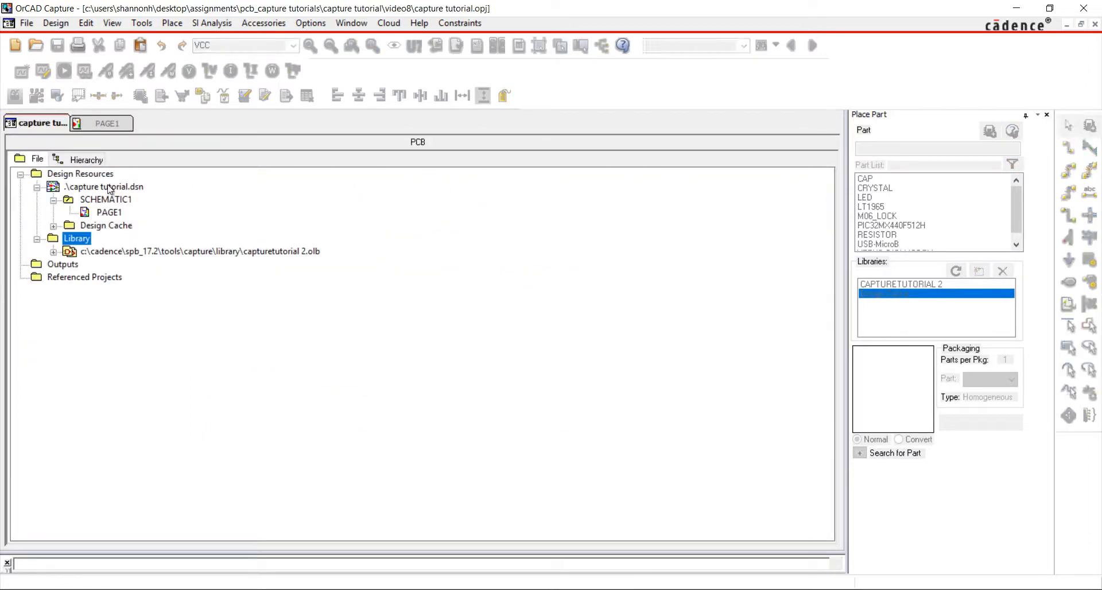
Set annotation to 'Reset part references to ?' for the whole design and accept it
click(141, 22)
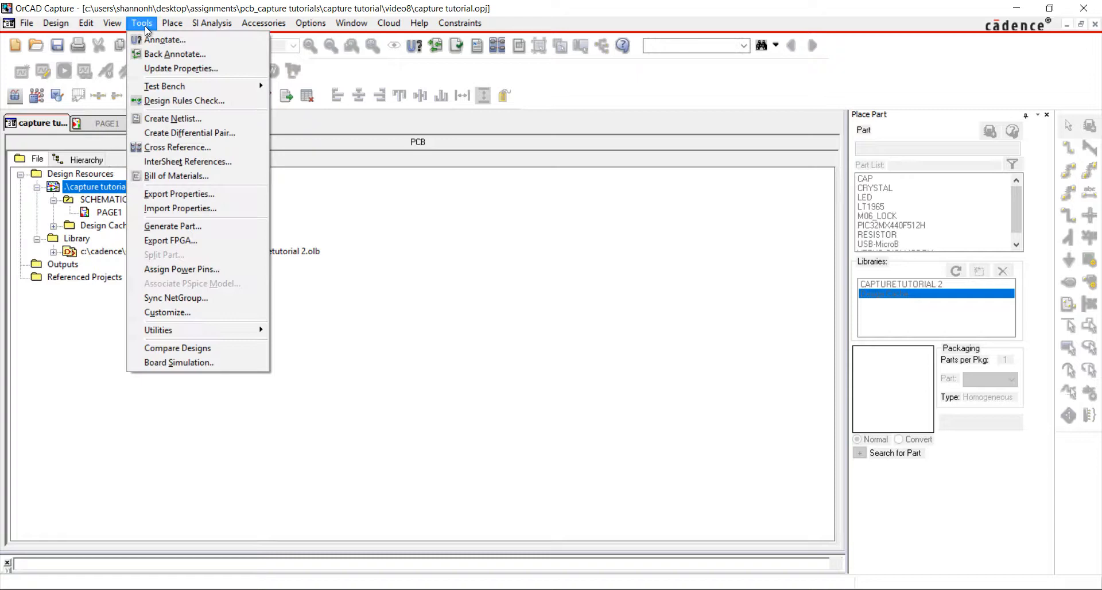
mouse_move(166, 39)
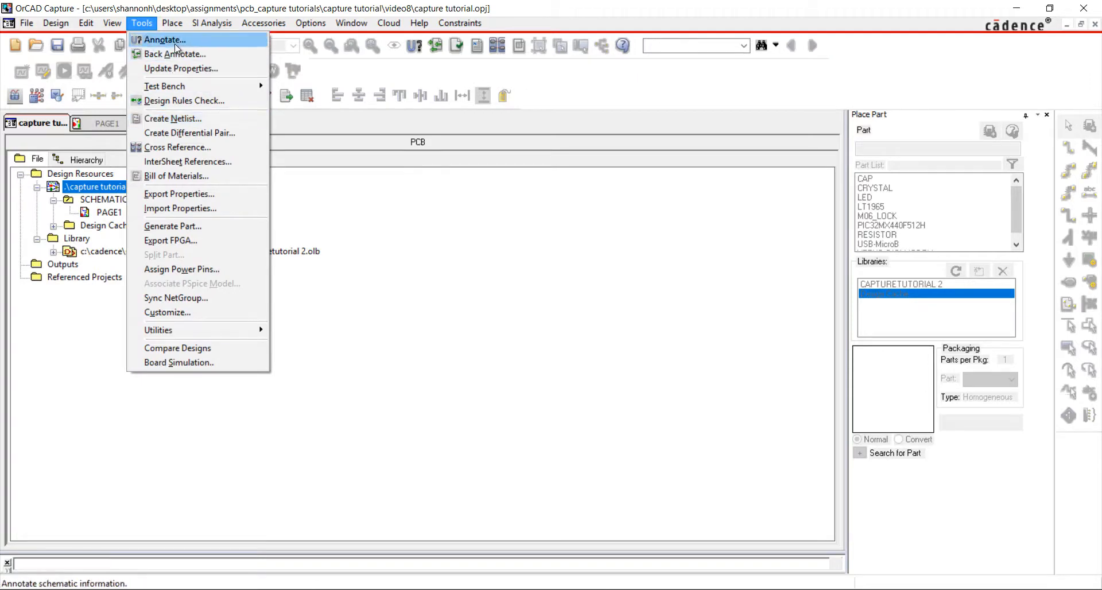
click(162, 40)
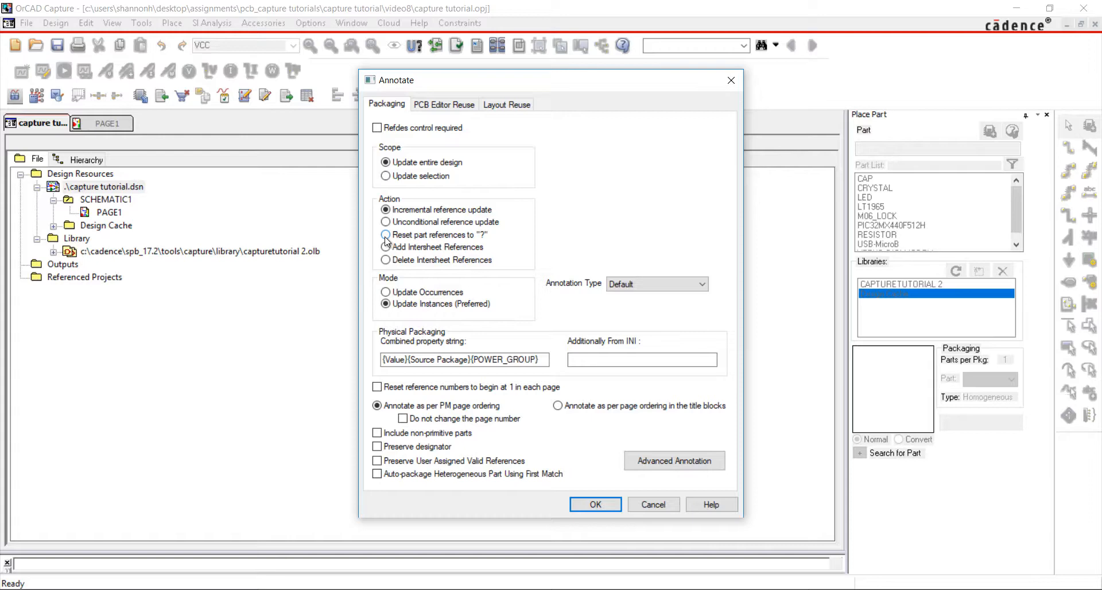
click(386, 235)
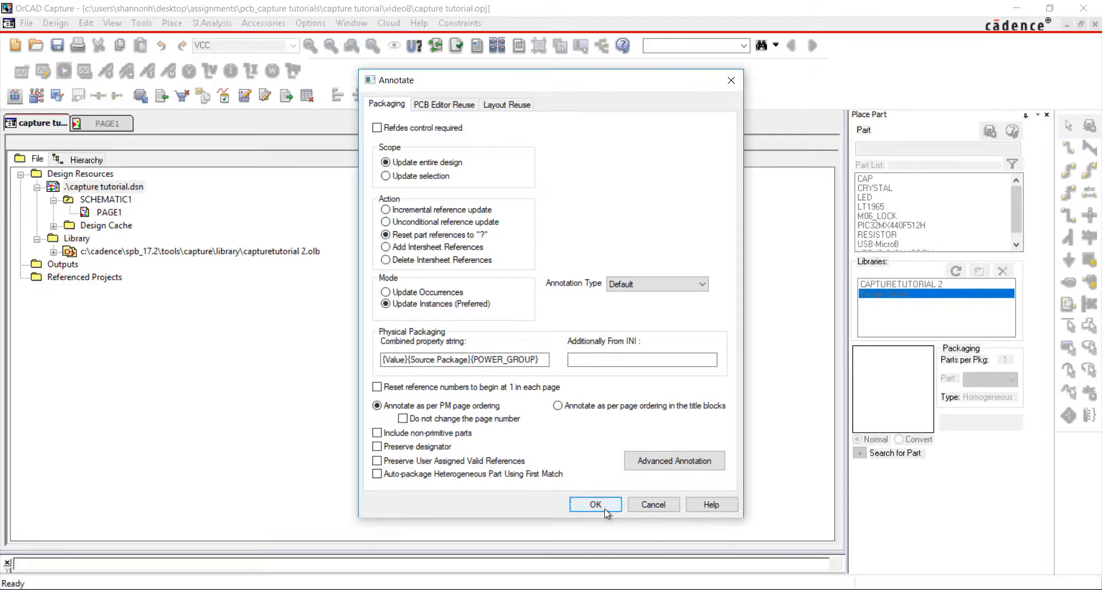
click(595, 504)
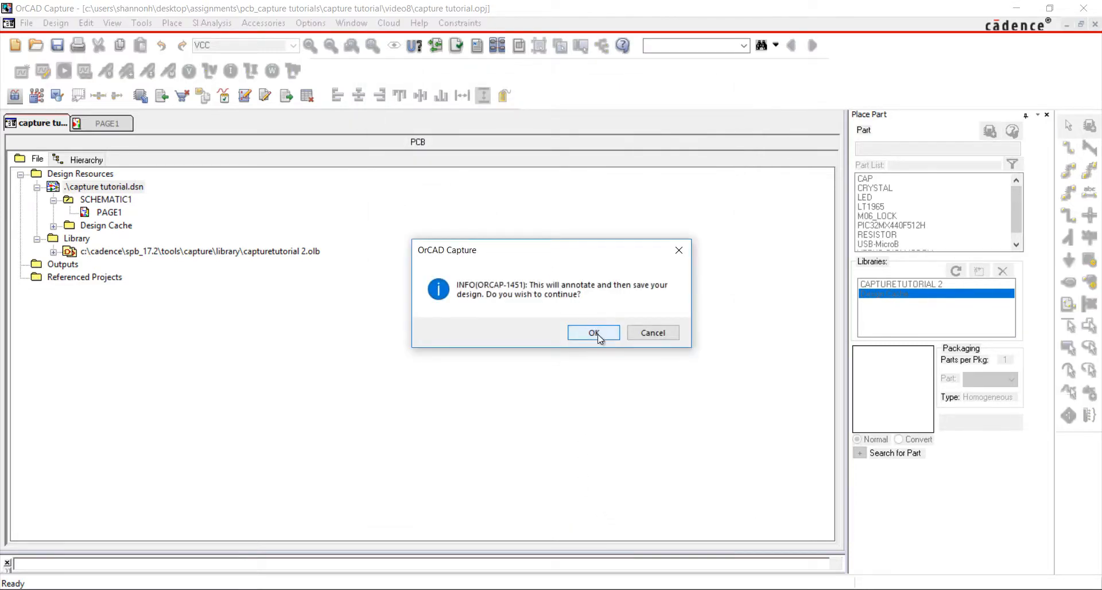
Confirm the annotate-and-save, then select the connector's JP? reference on PAGE1
click(592, 332)
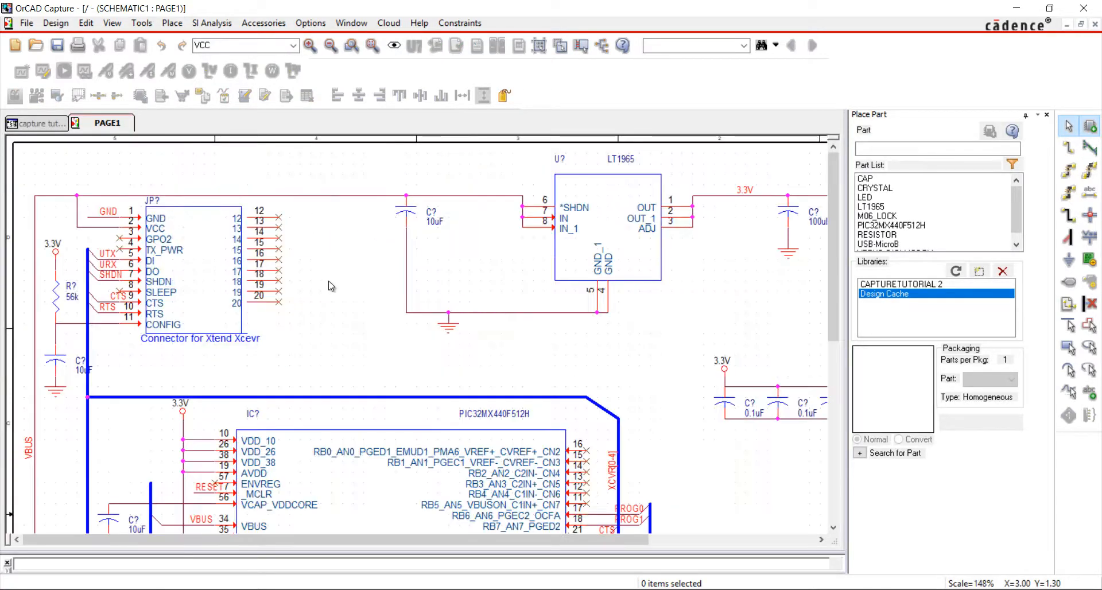
click(152, 201)
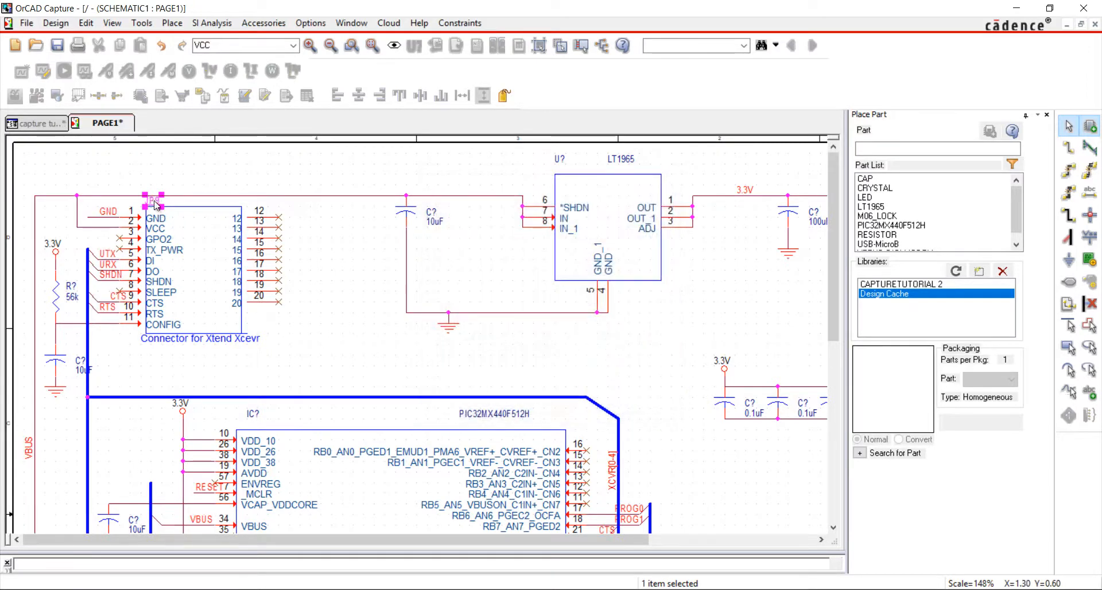
Rename part references by hand to MAIN_PWR and JP2
double_click(151, 200)
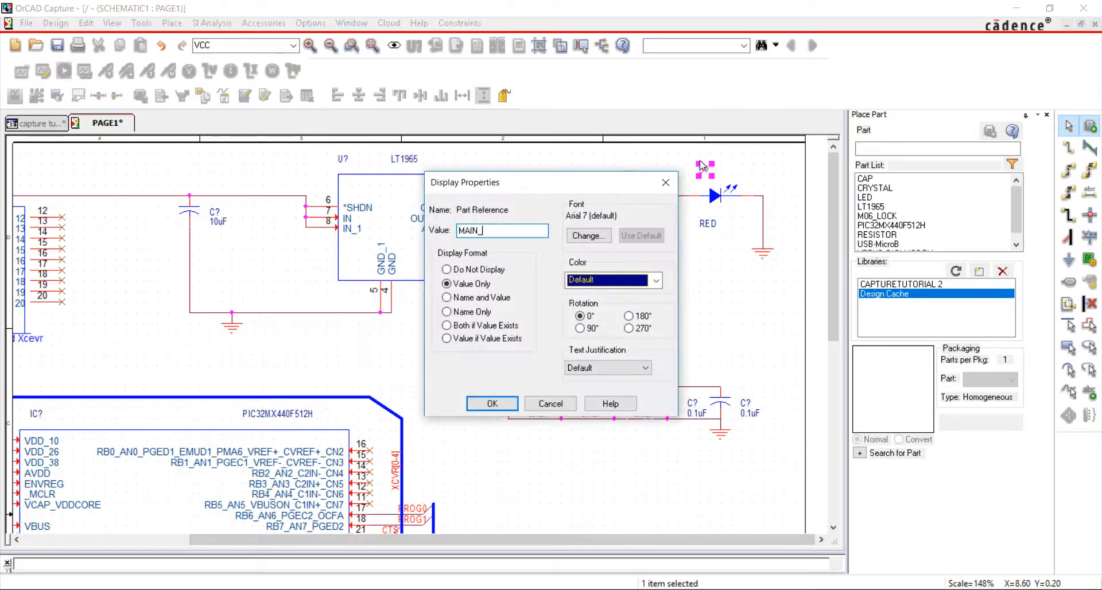
text(PWR)
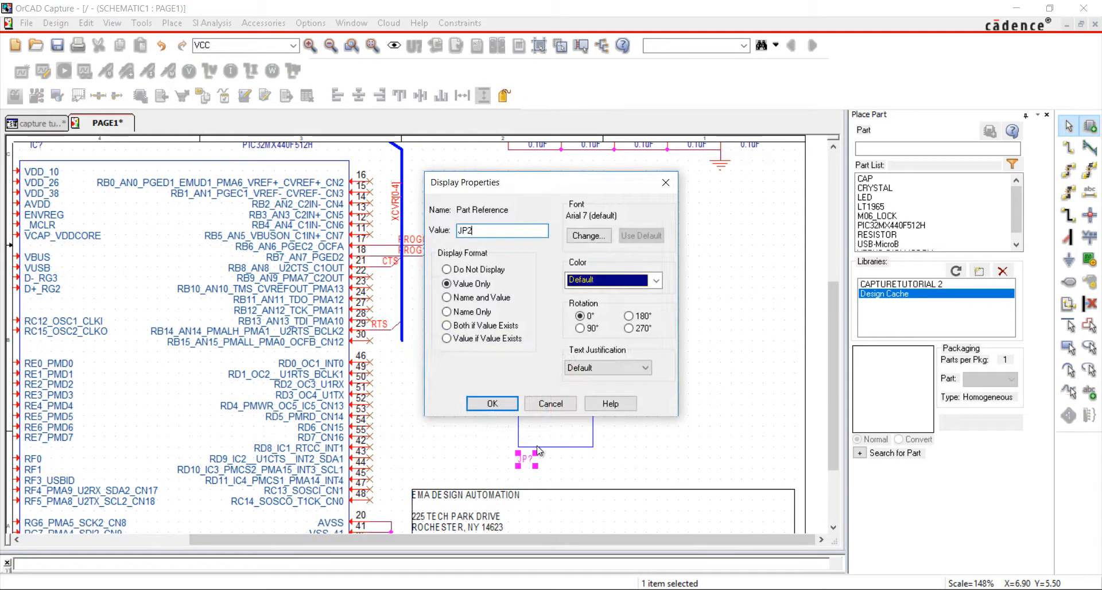
click(491, 402)
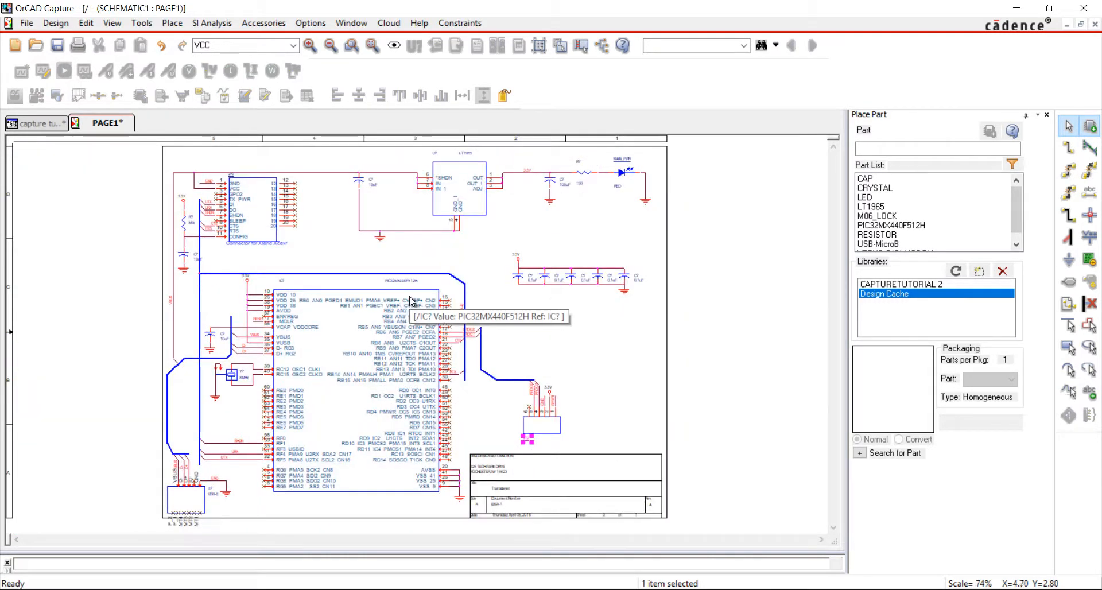
mouse_move(404, 298)
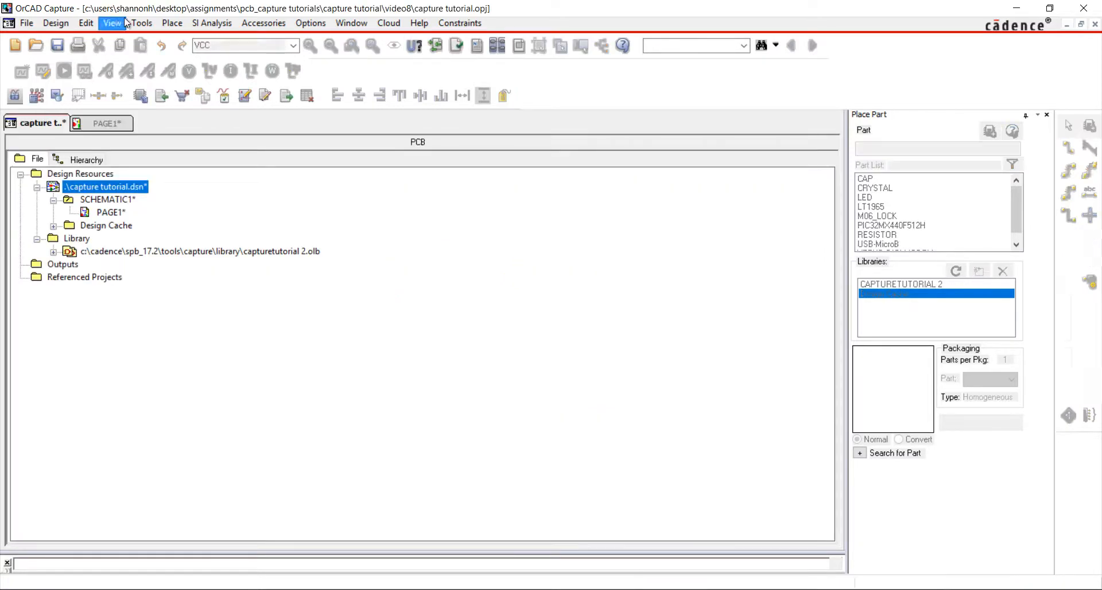
Annotate with 'Incremental reference update', confirm saving, and reopen PAGE1
click(141, 23)
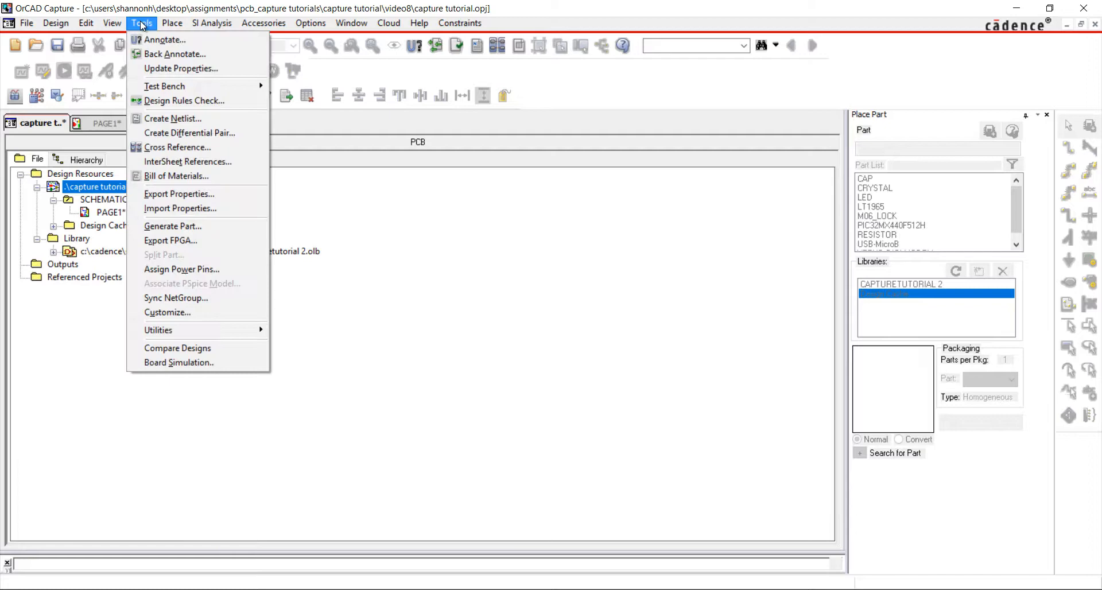
click(165, 39)
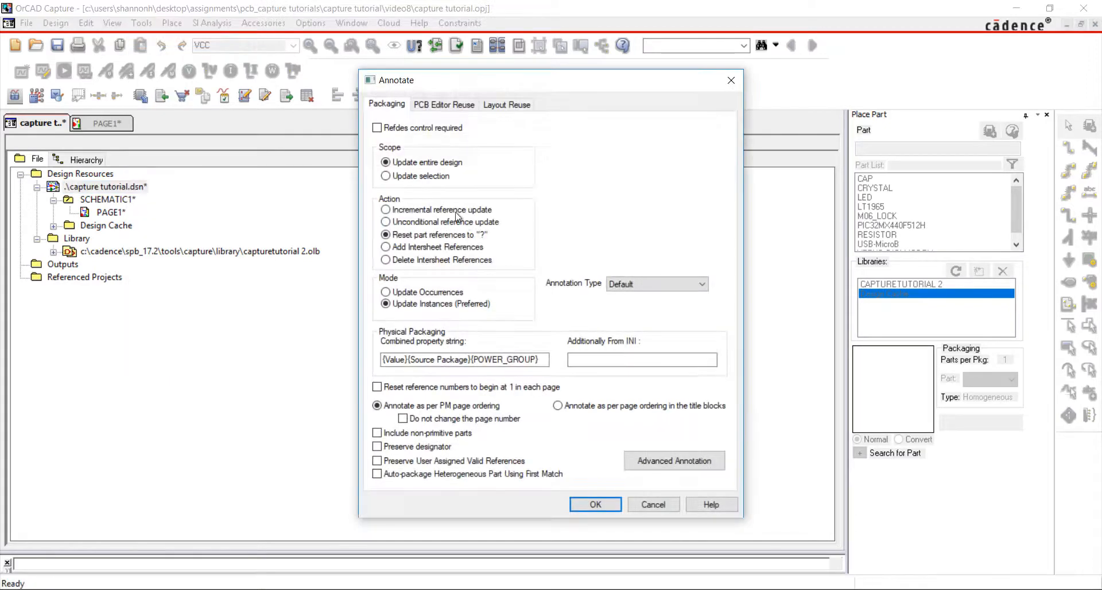
click(386, 209)
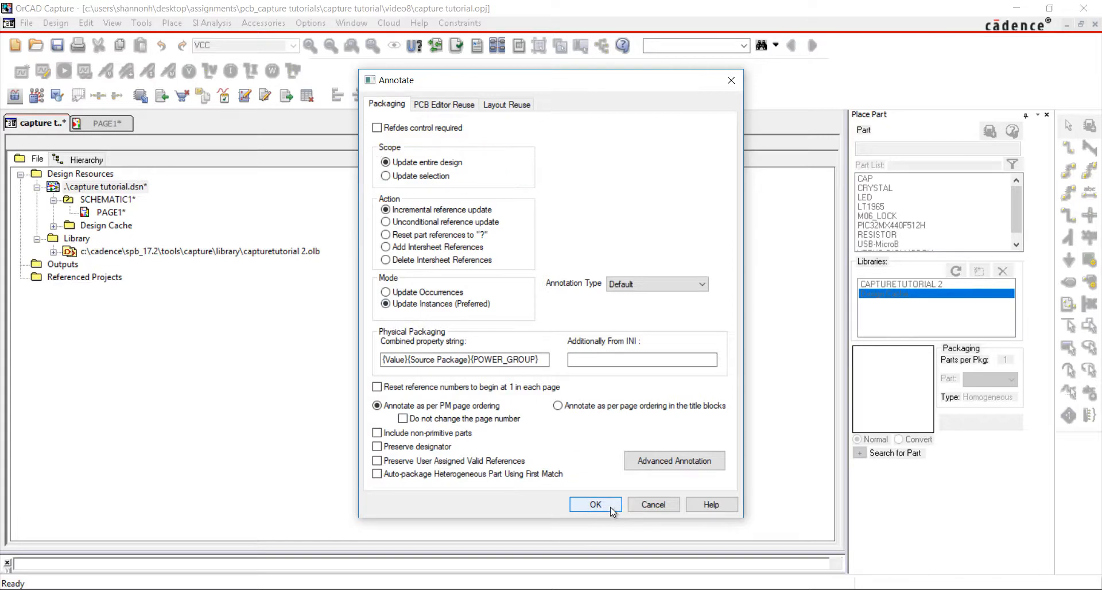
click(594, 504)
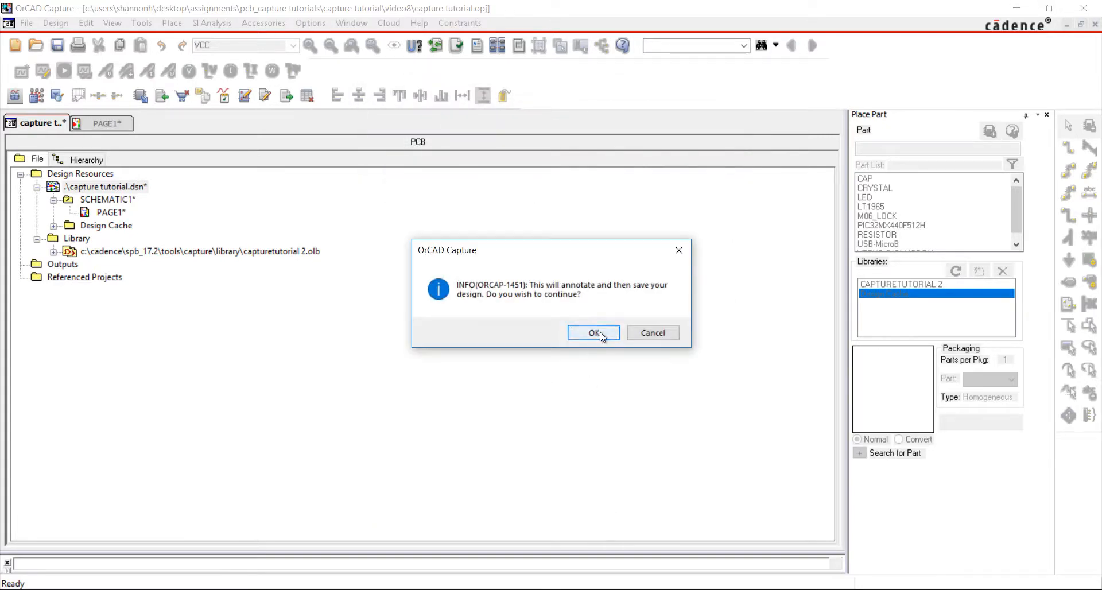
click(592, 332)
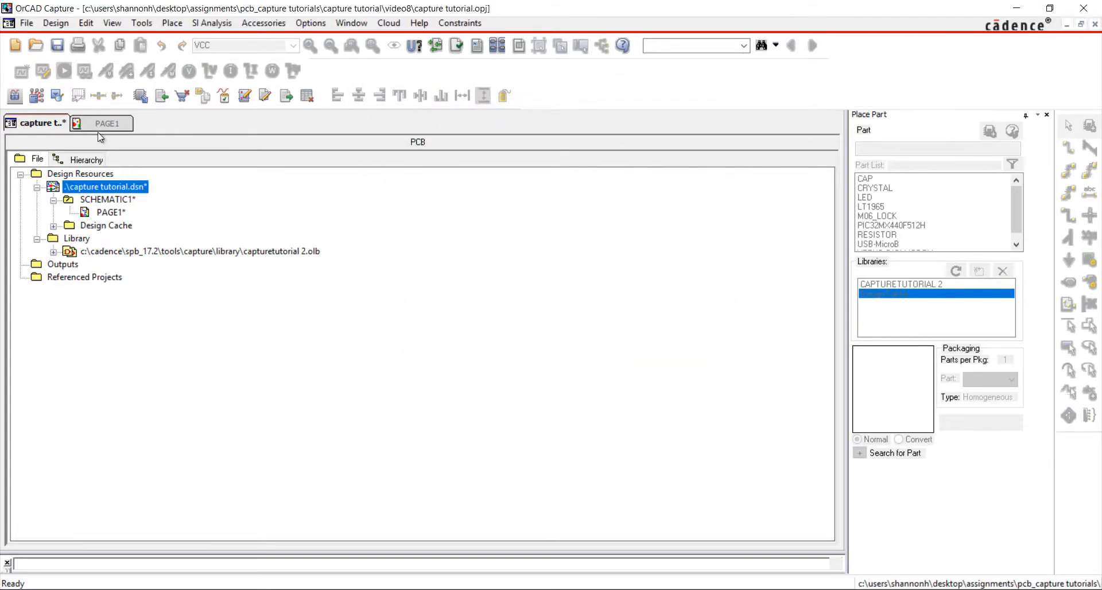
double_click(109, 123)
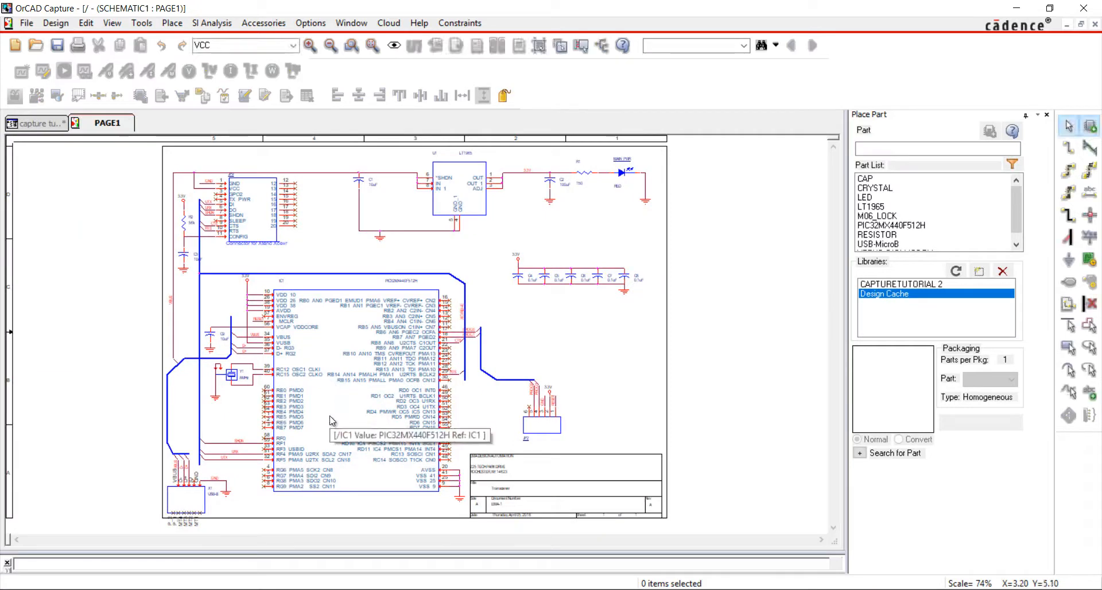